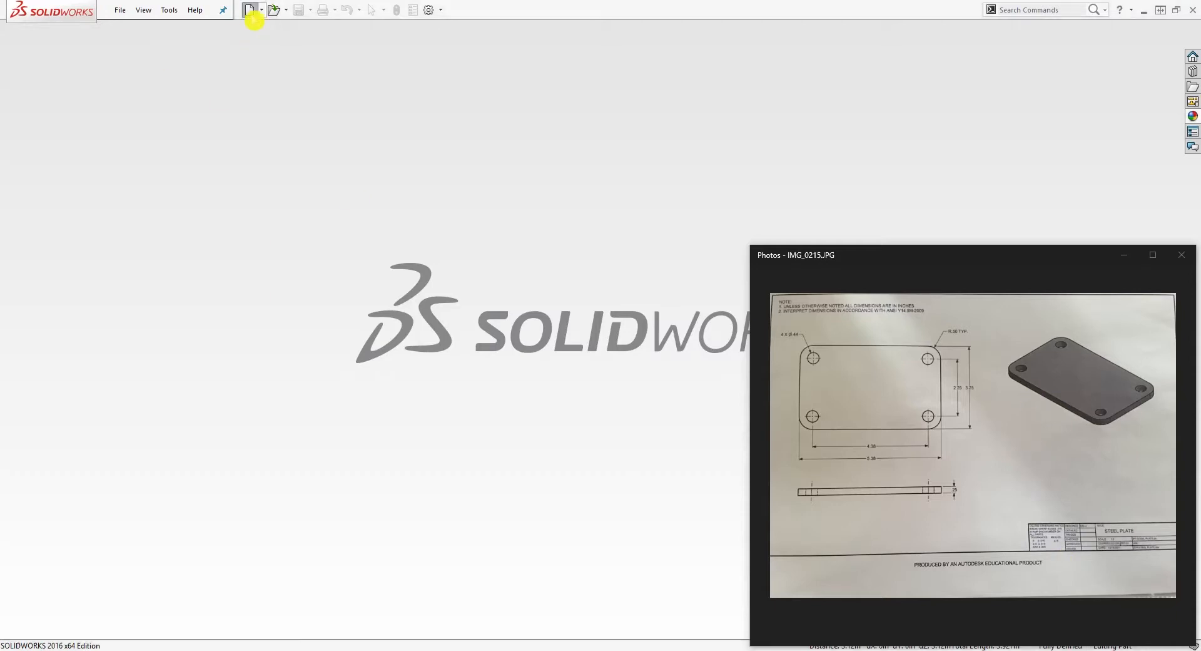
Step: Create a new part from the ANSI inch template
click(248, 8)
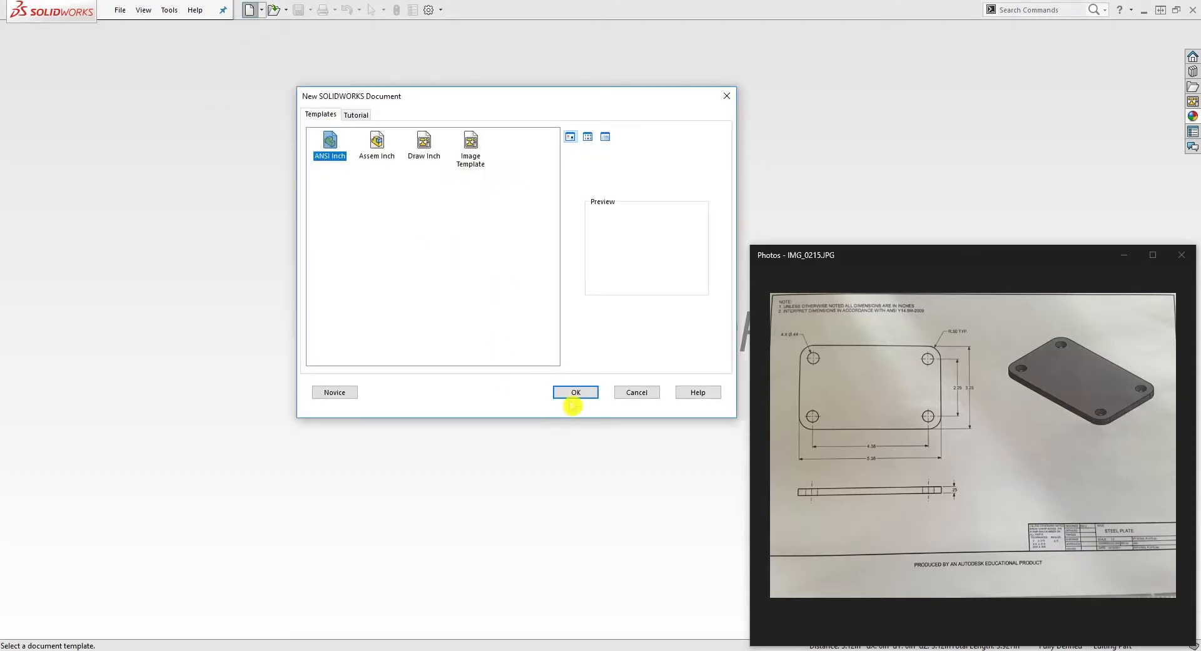
click(576, 391)
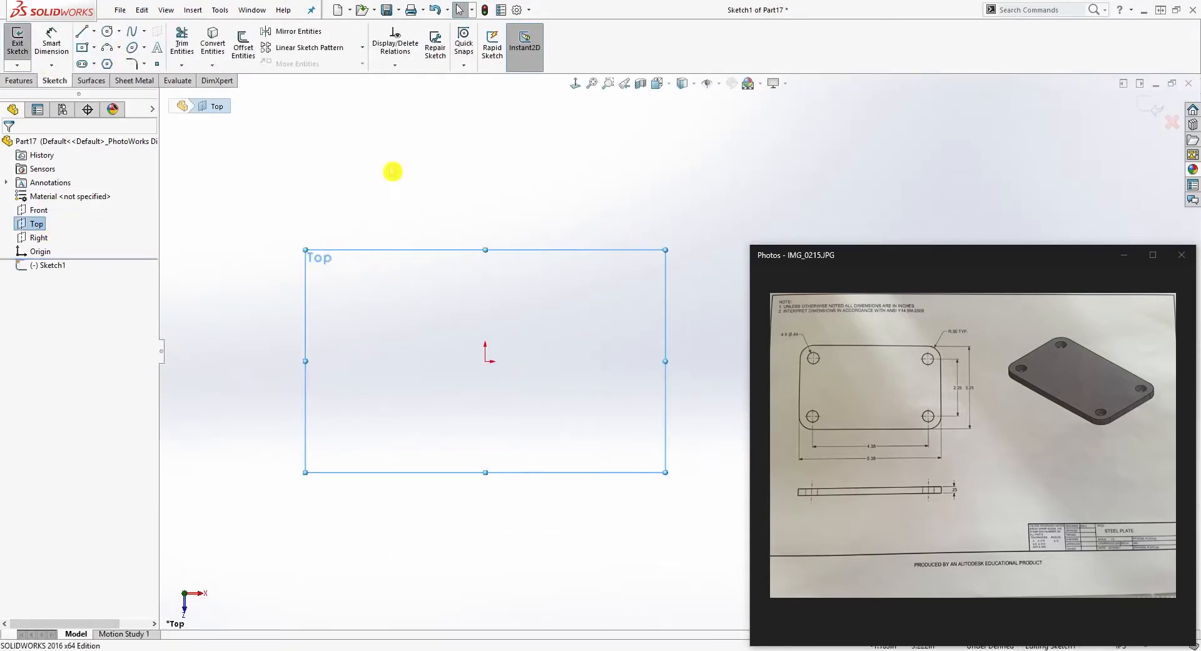
Step: Sketch a center rectangle at the origin, 5.38 in tall by 3.25 in wide
click(85, 49)
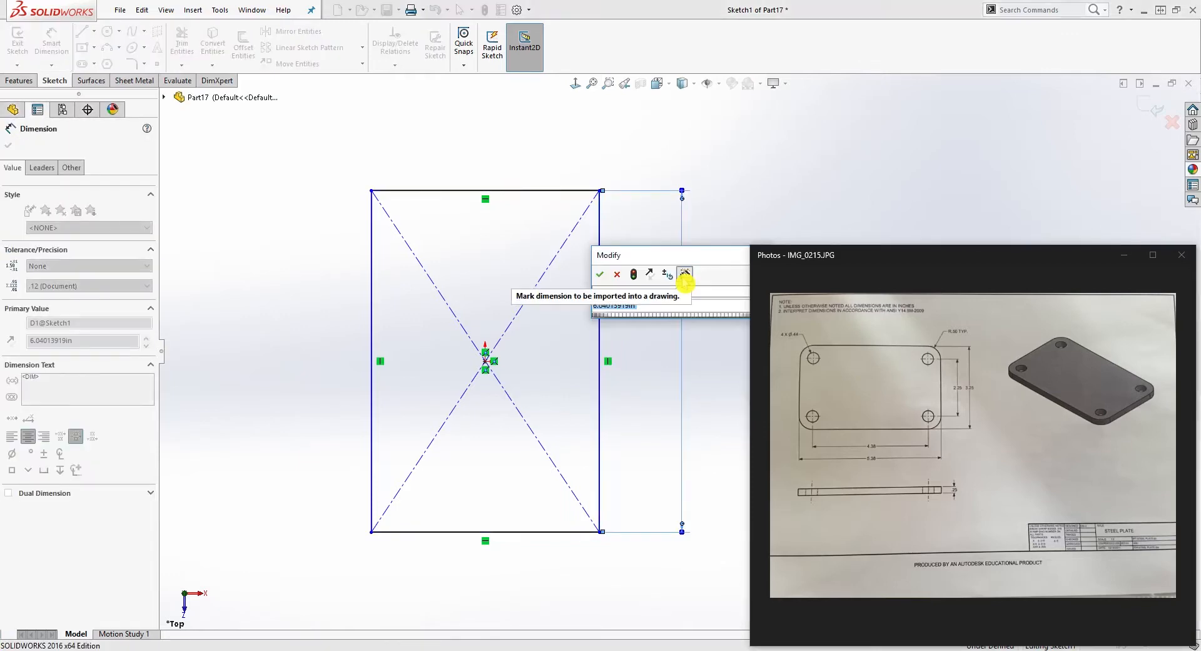
click(600, 274)
text(3.2)
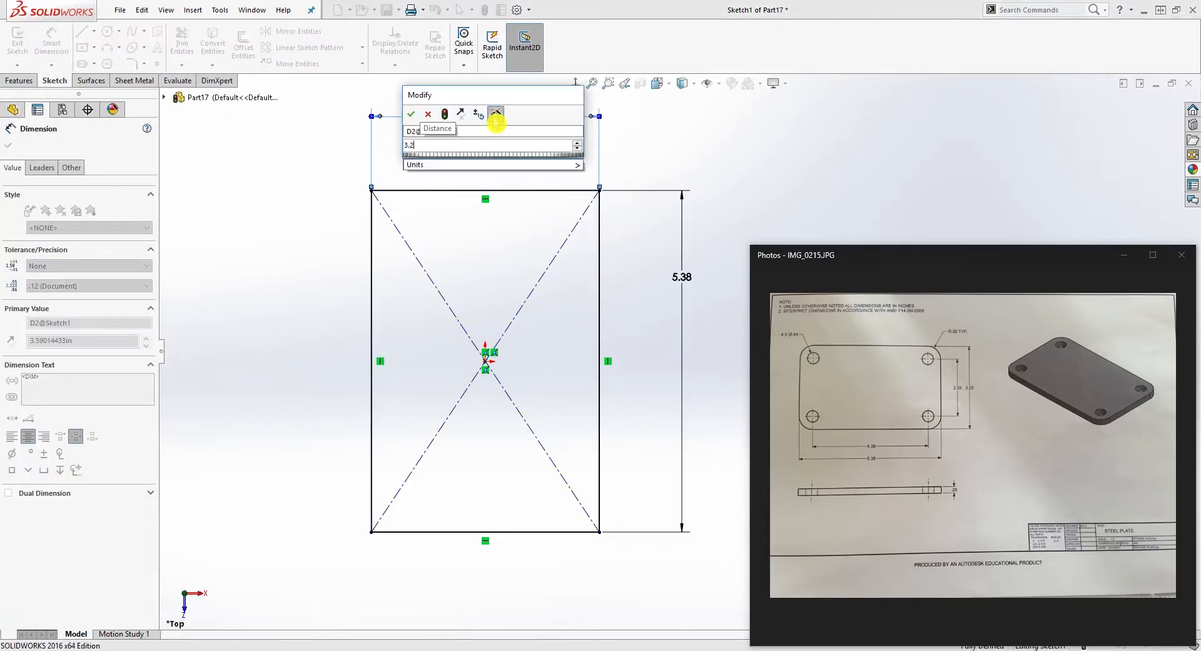
click(410, 114)
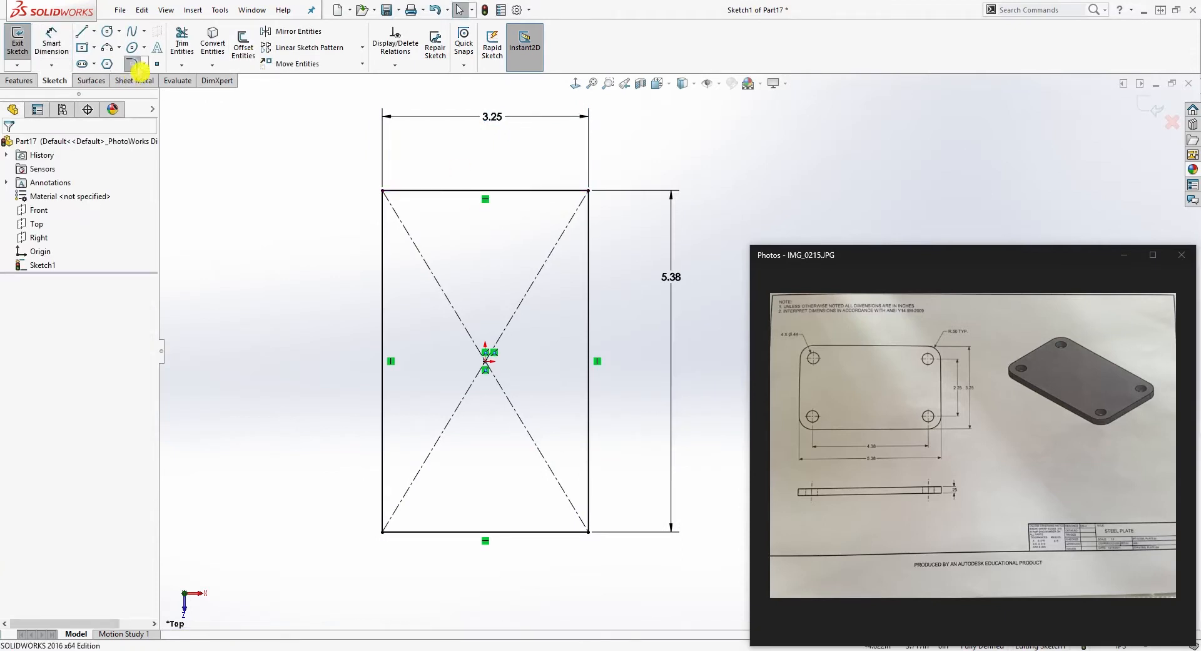
Step: Round the four rectangle corners with 0.5 in sketch fillets
click(125, 64)
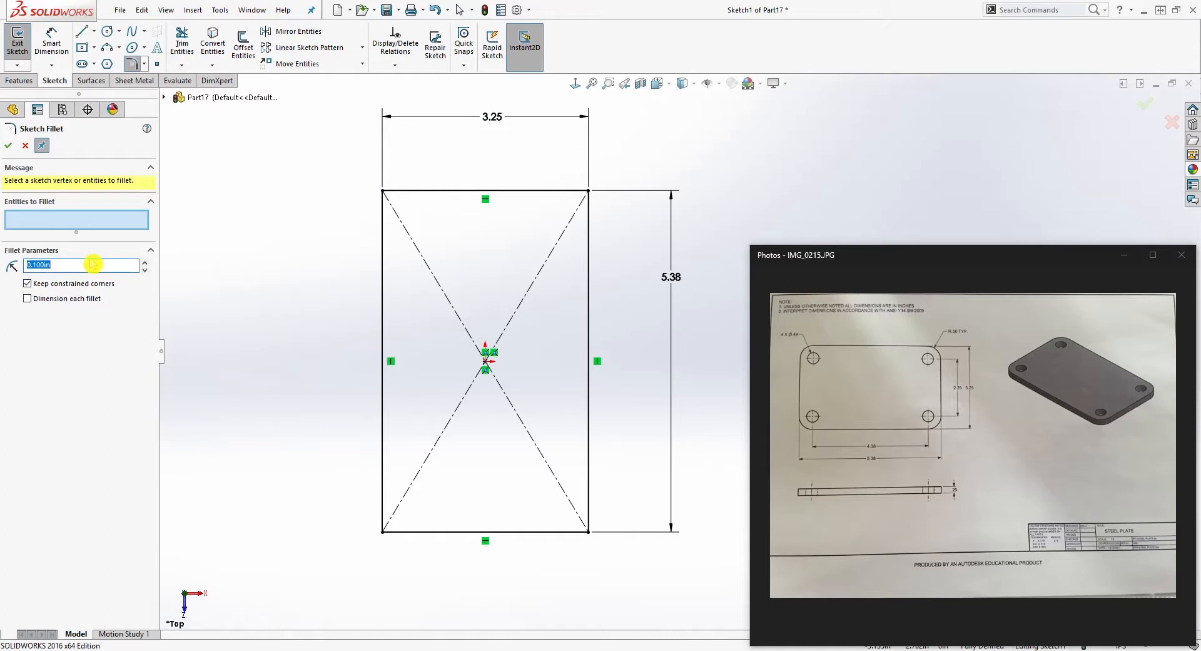
text(.5)
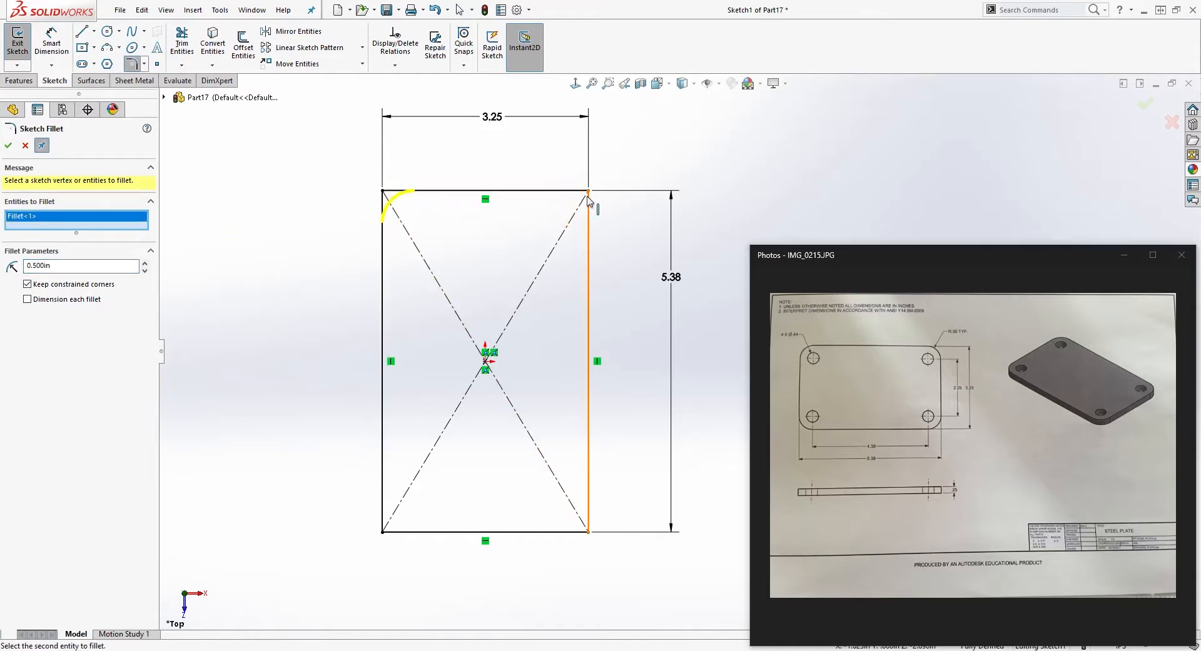
click(562, 533)
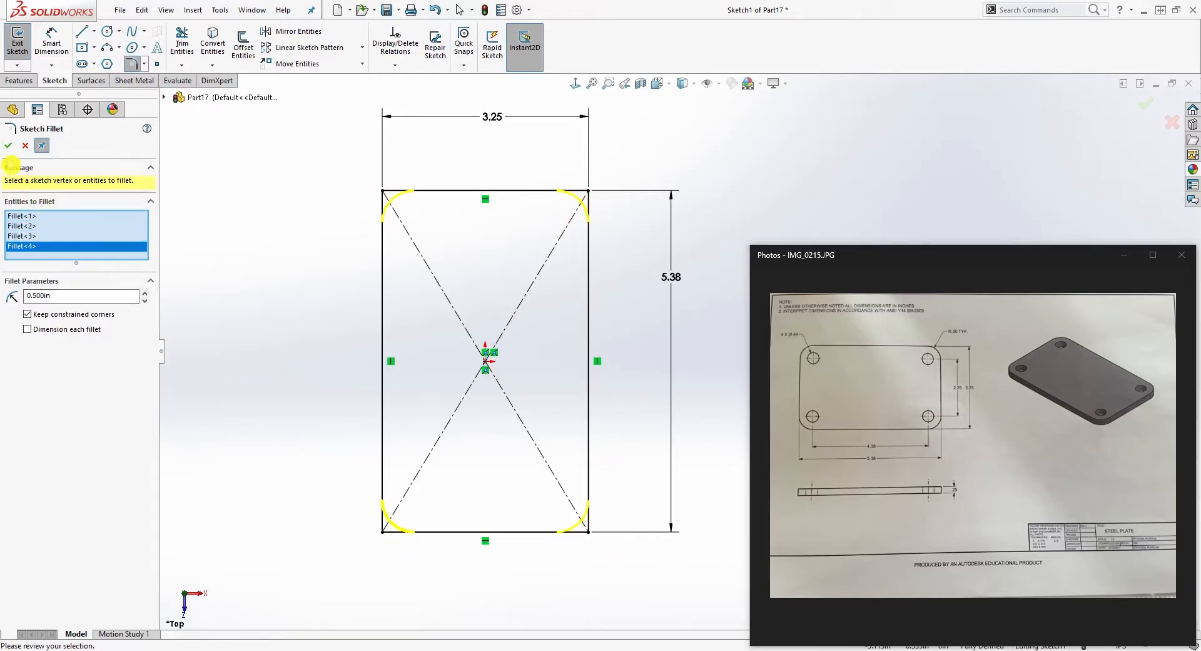
click(11, 146)
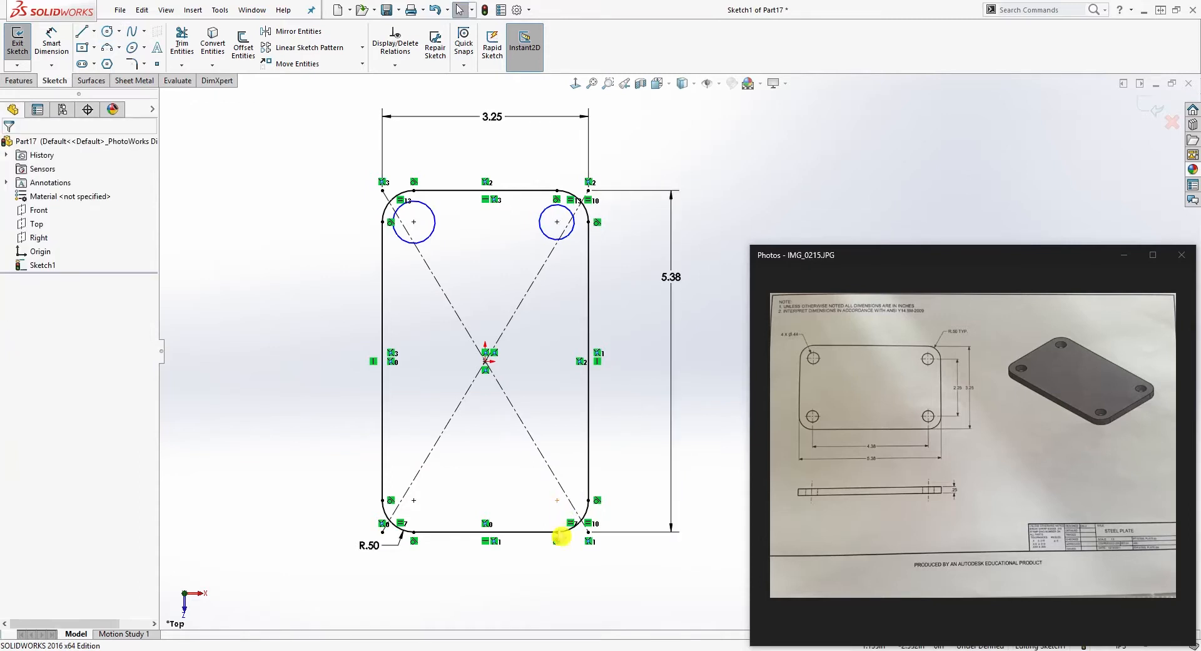
Step: Add the corner hole circles and select them together for an Equal relation at 0.44 in diameter
click(107, 31)
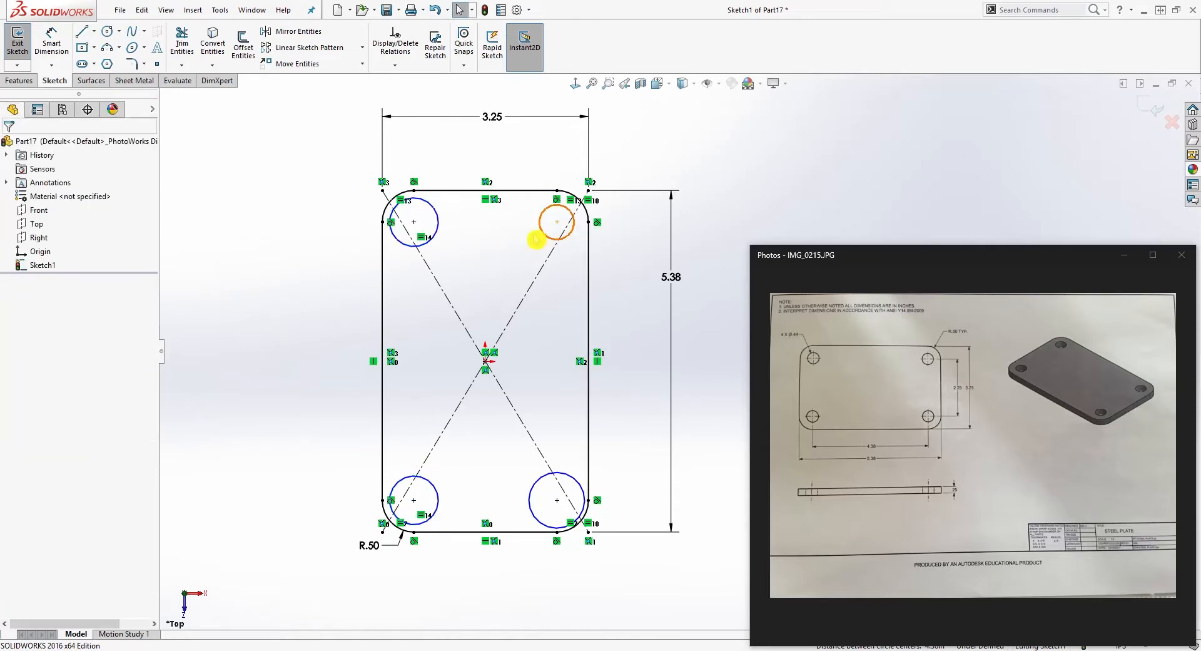
click(556, 221)
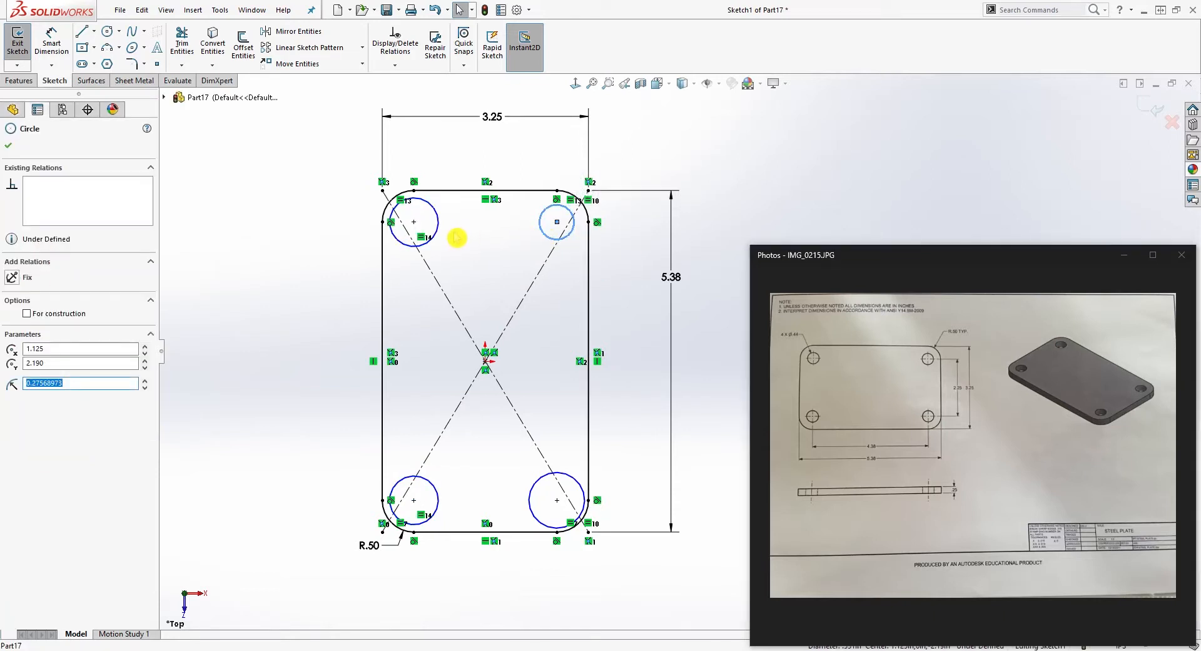
click(384, 360)
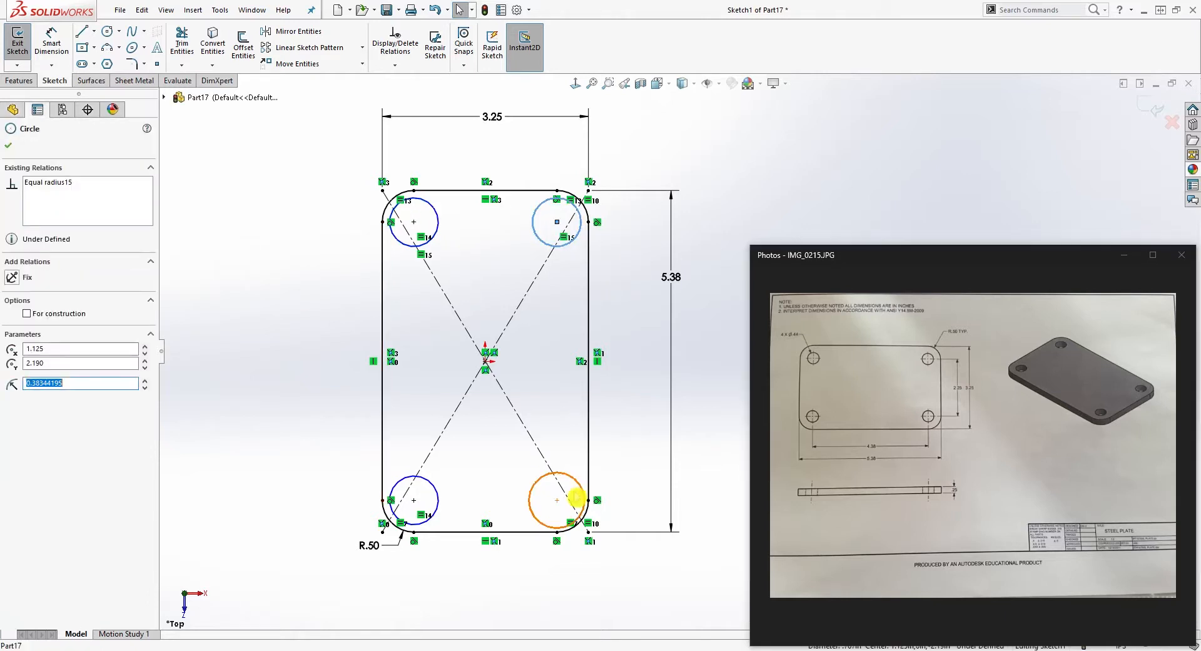
click(555, 501)
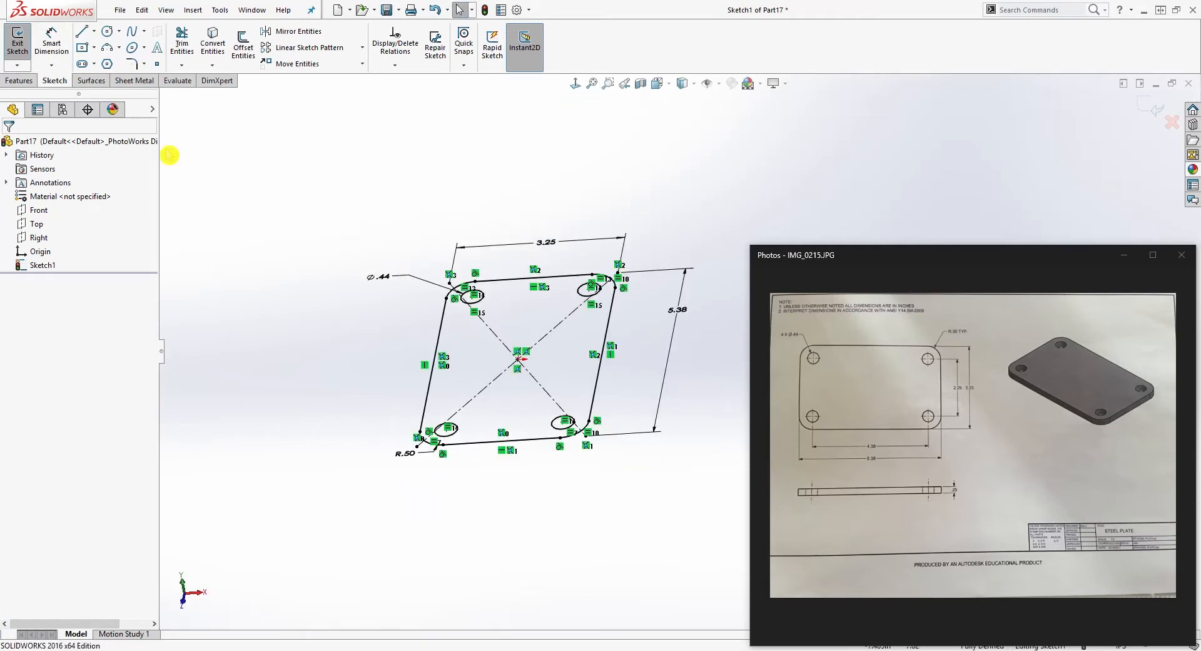
Step: Extrude the sketch Blind to a 0.250 in thick plate with through holes
click(19, 43)
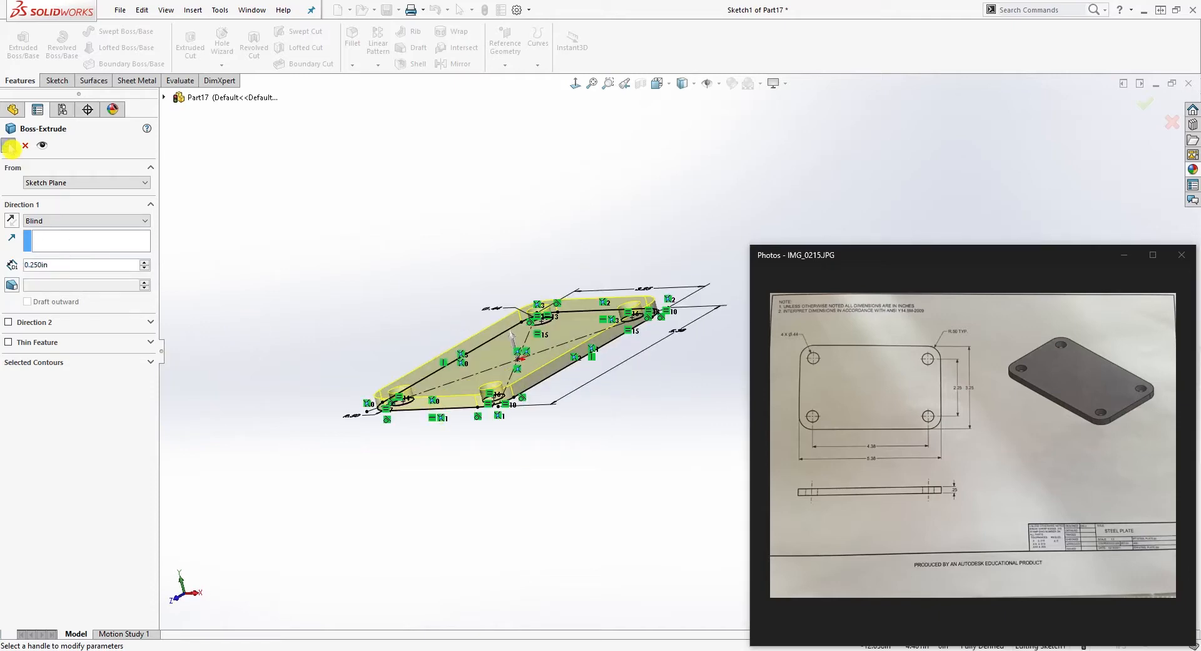
click(10, 145)
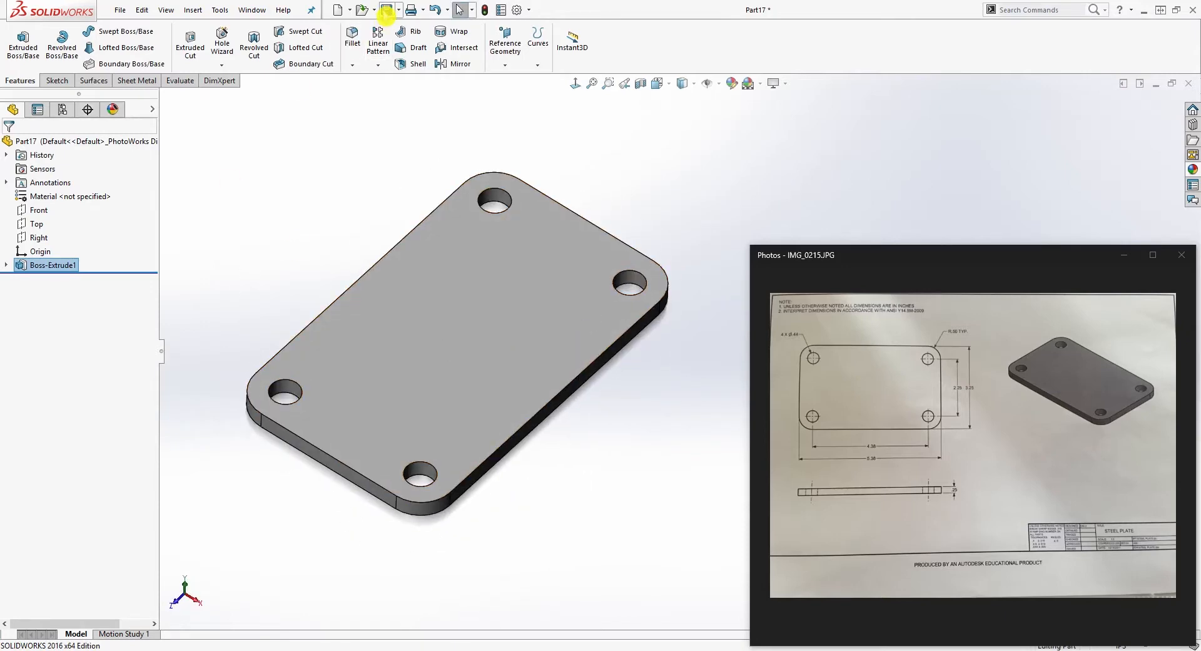
Step: Save the part as 'Steel Plate' in the Caster Assembly folder
click(385, 10)
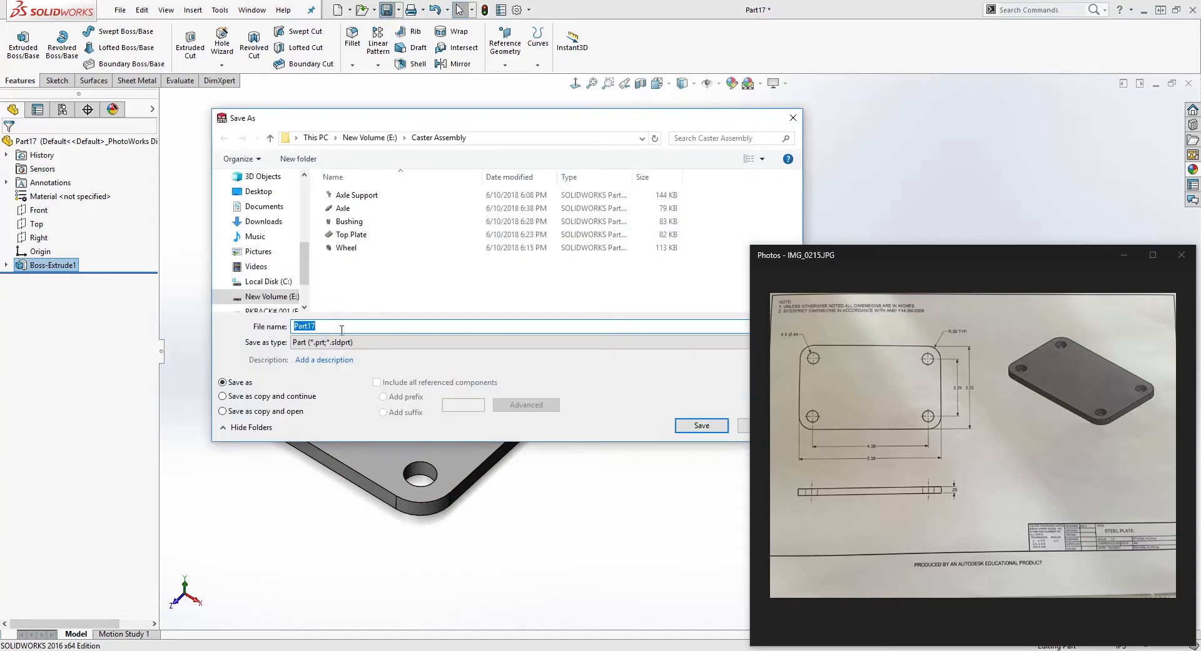
text(Steel Plate)
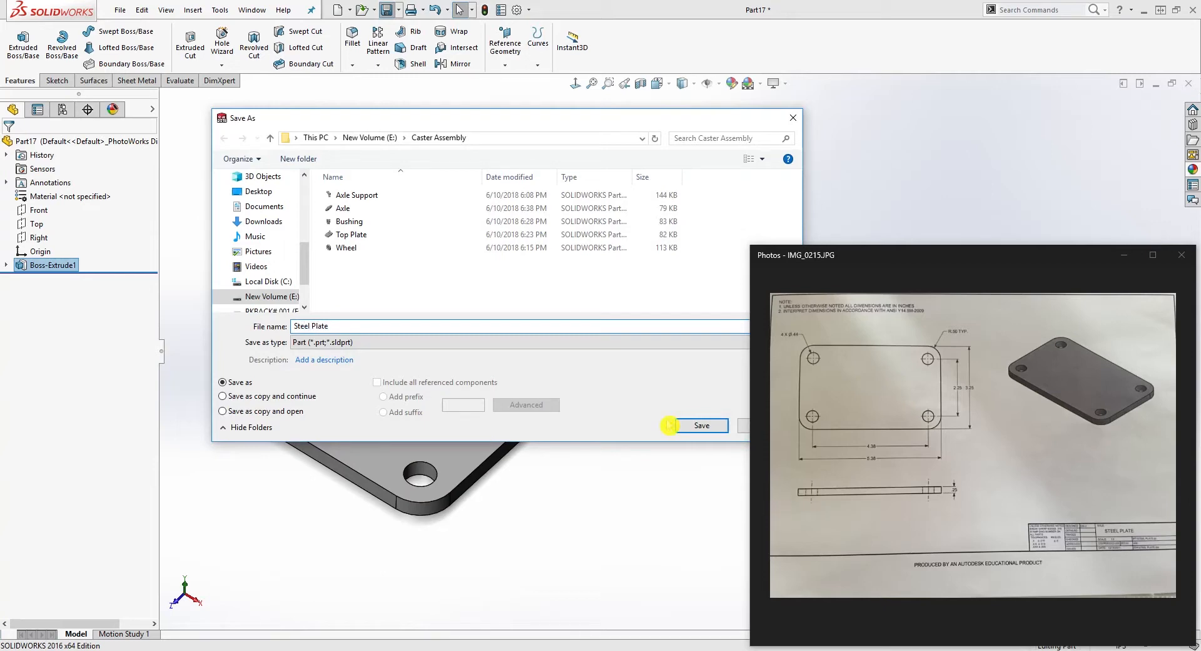
click(700, 425)
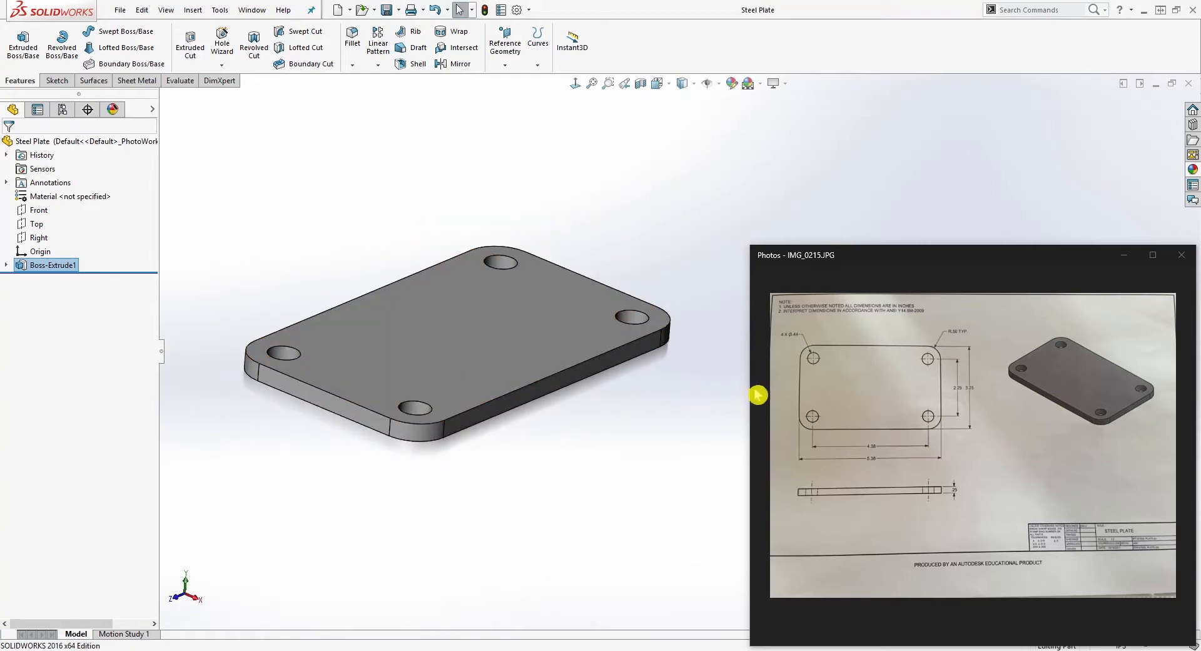
mouse_move(841, 409)
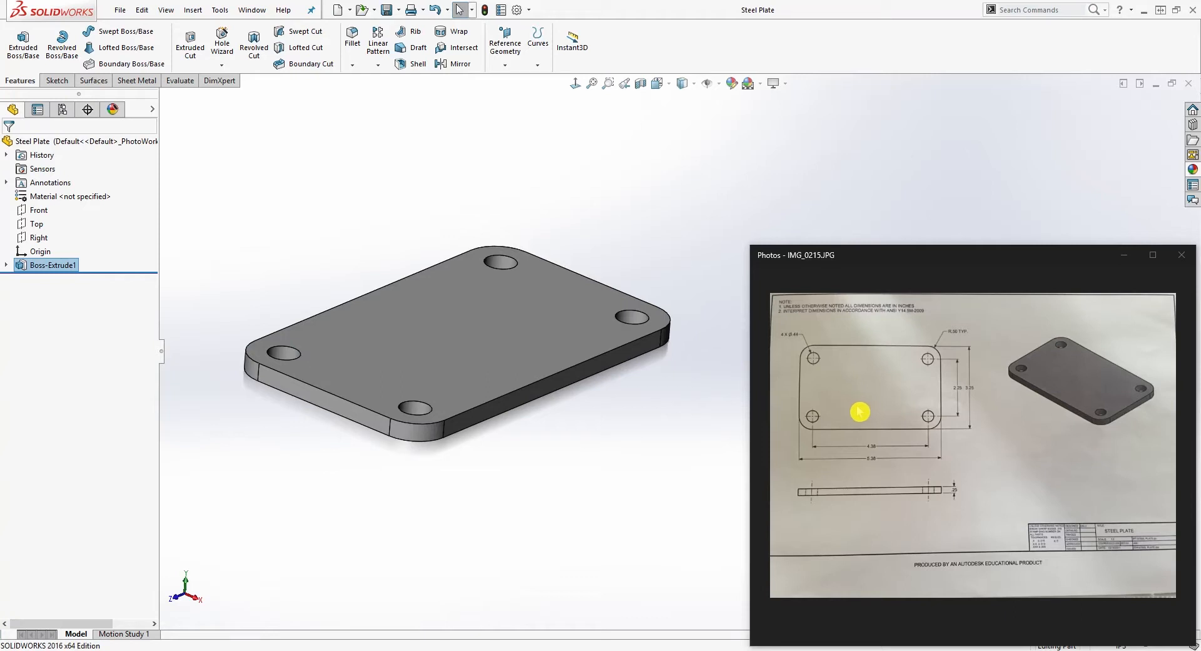
mouse_move(735, 394)
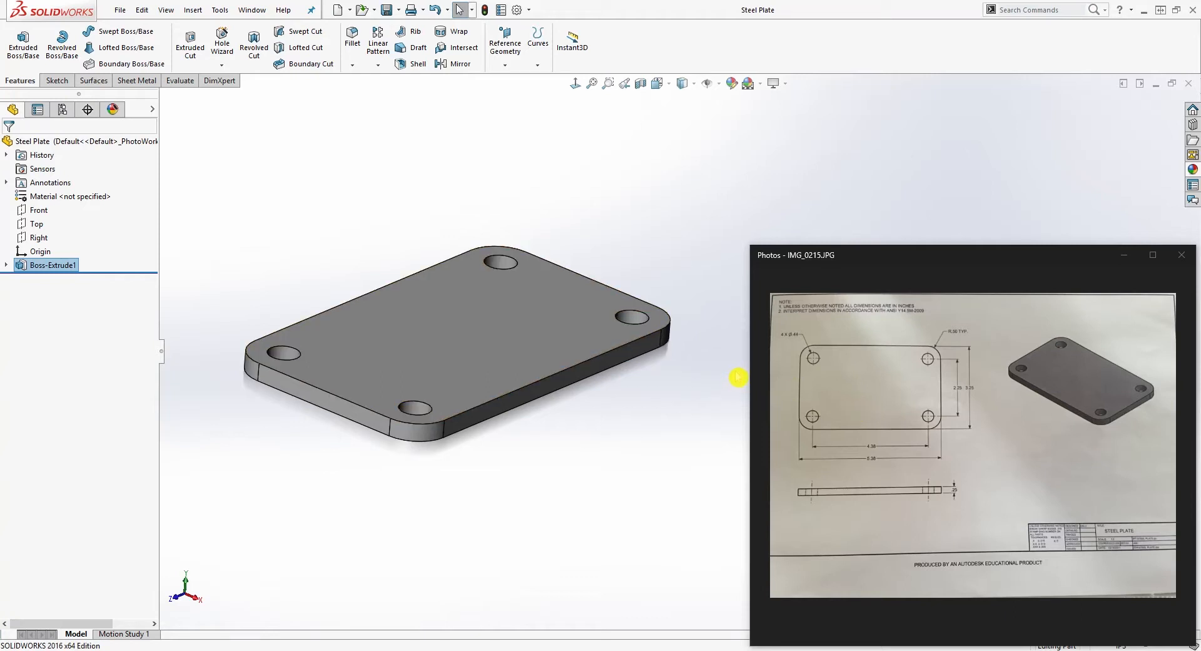
mouse_move(743, 391)
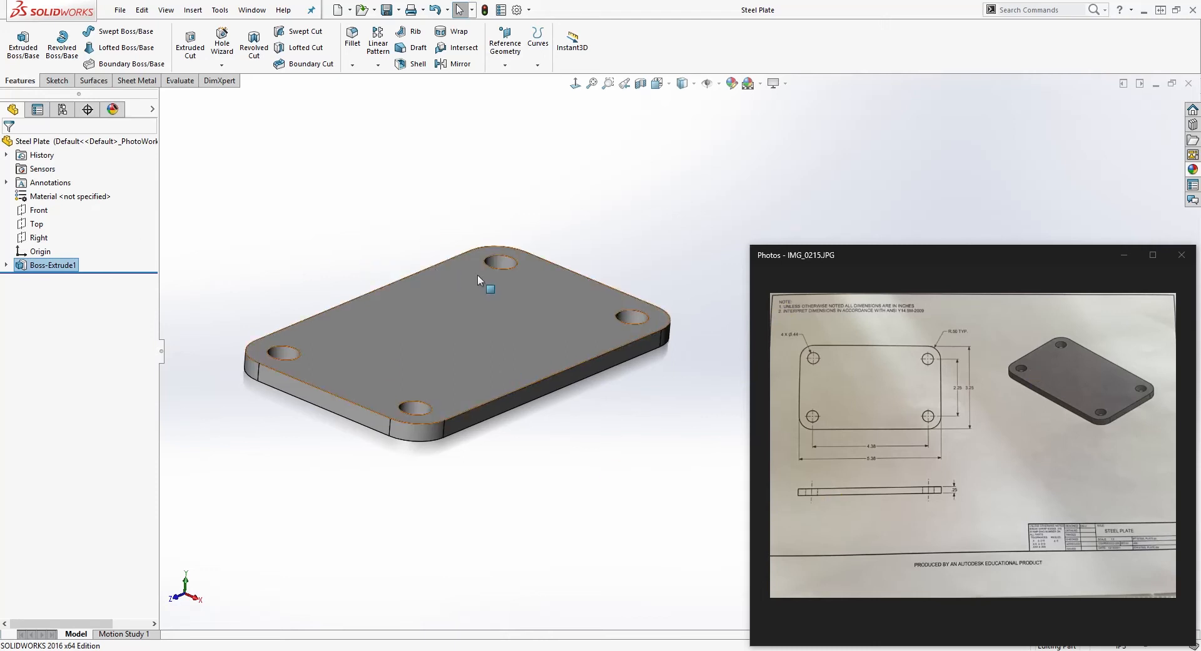
click(48, 265)
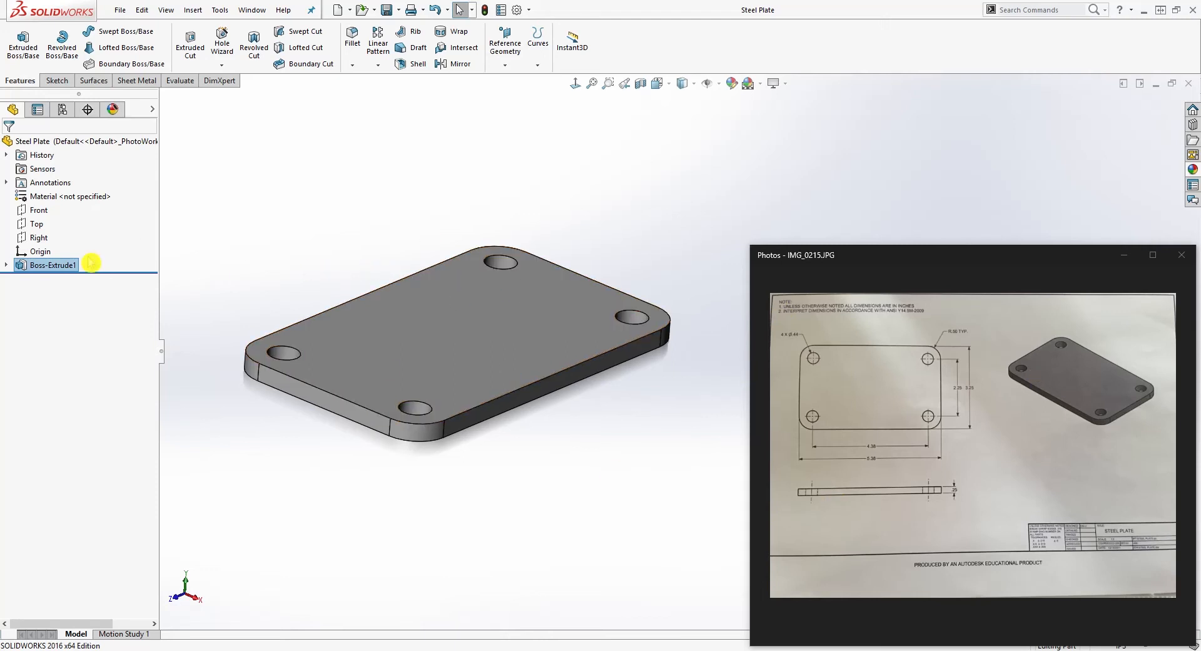